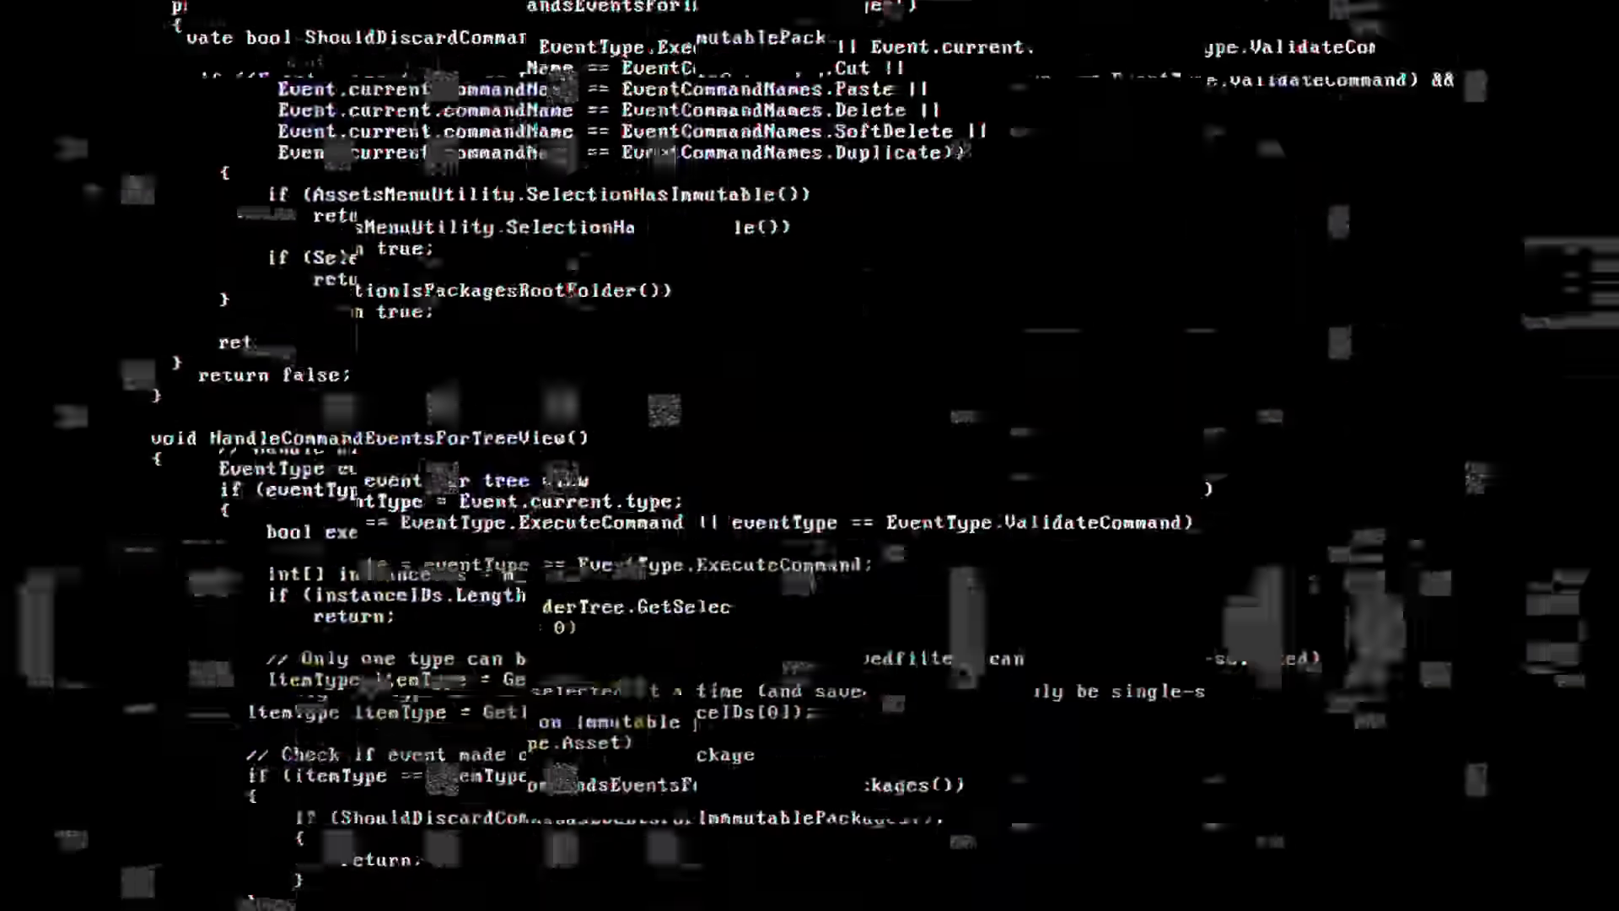
scroll(down, 3)
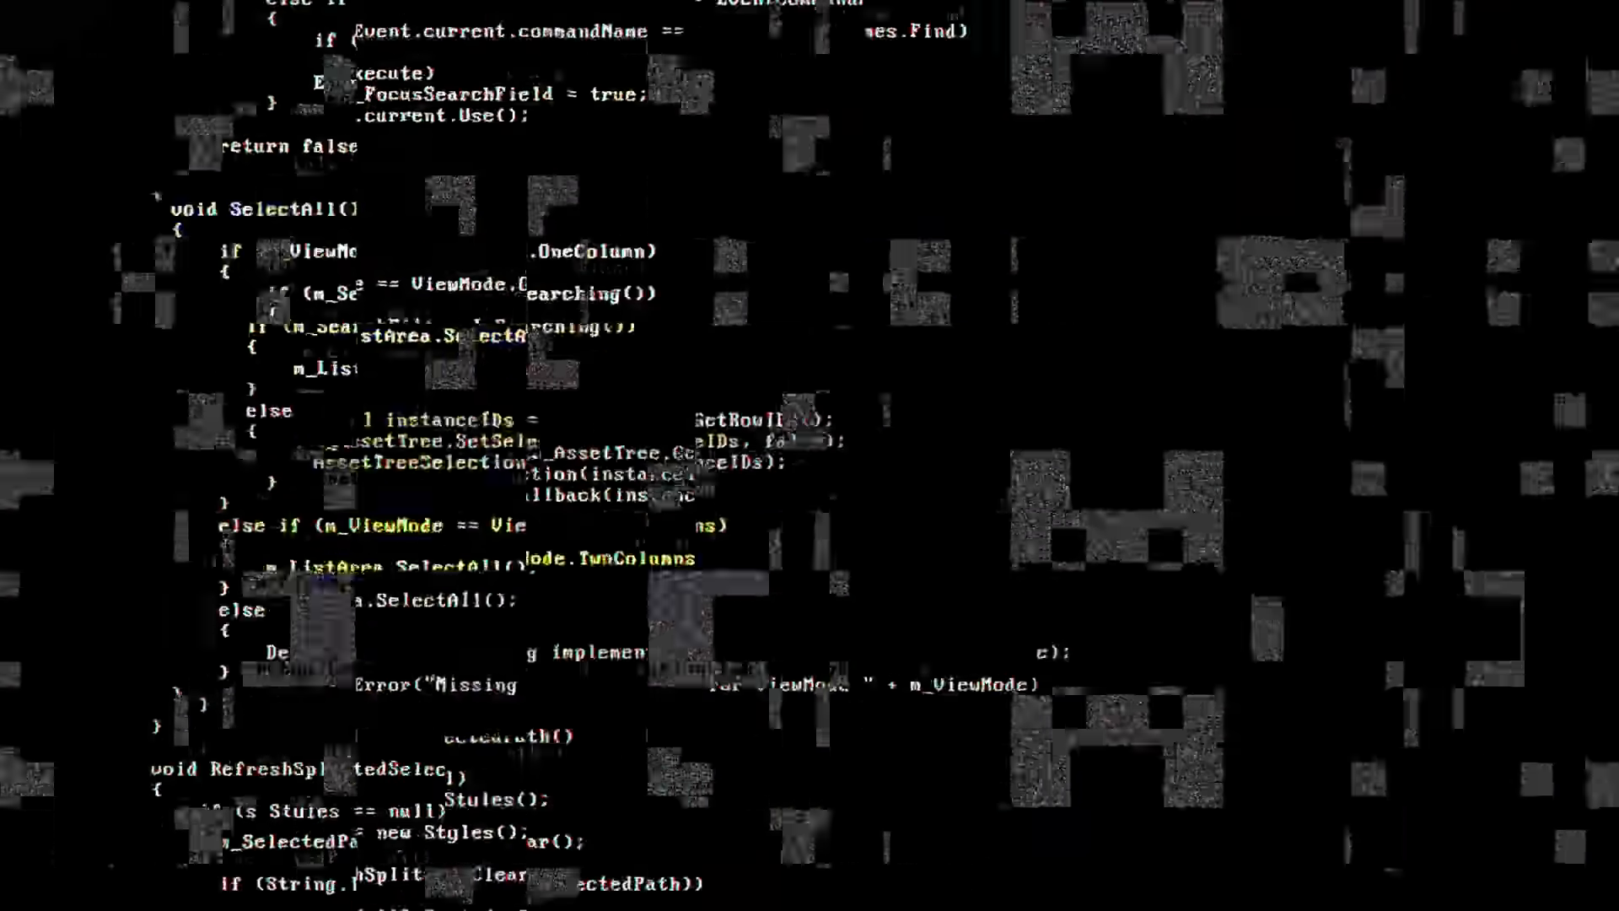
scroll(down, 3)
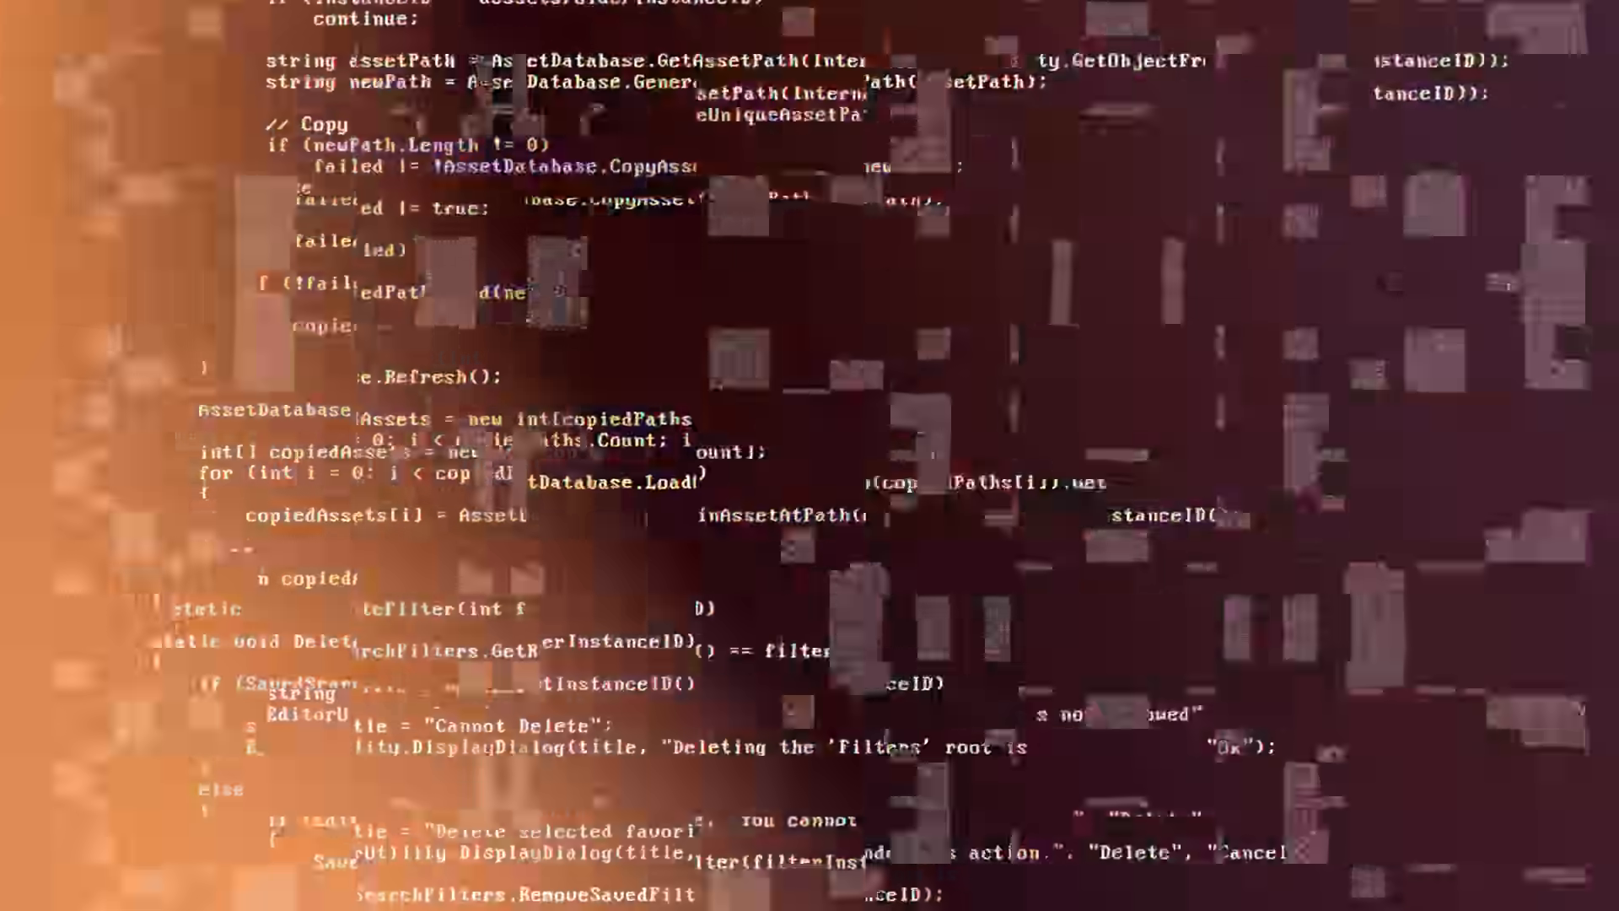